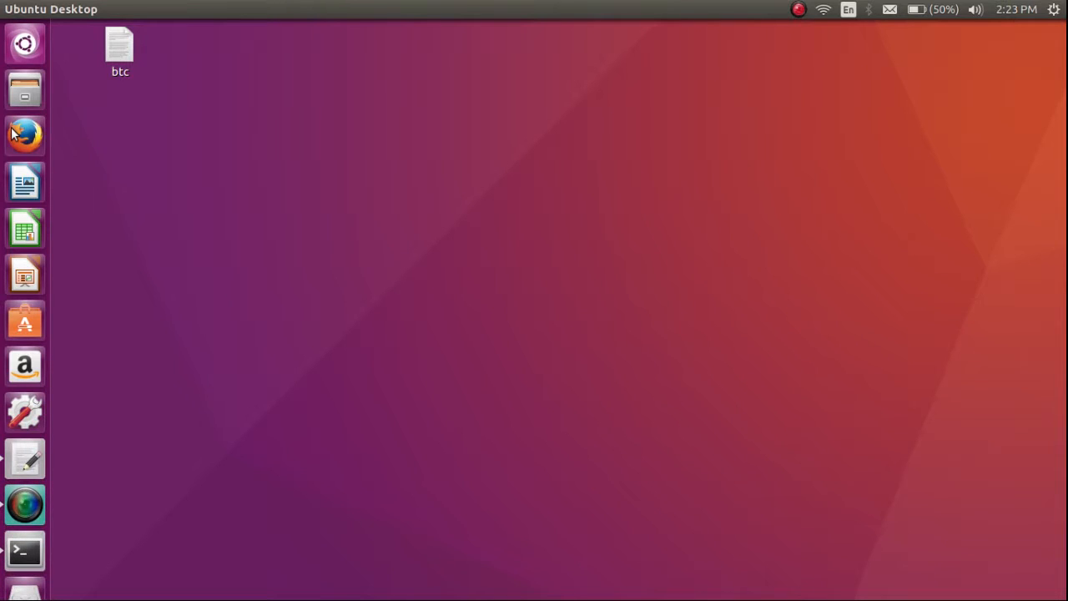
Step: Launch Firefox from the launcher and load seedr.cc in the address bar
click(23, 135)
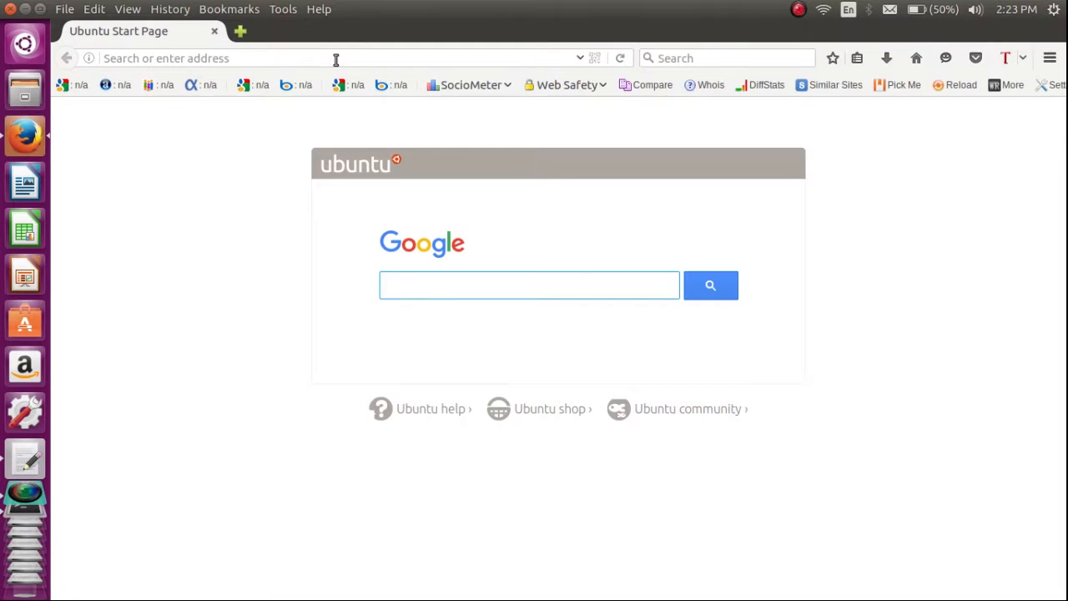
text(seedr.cc/)
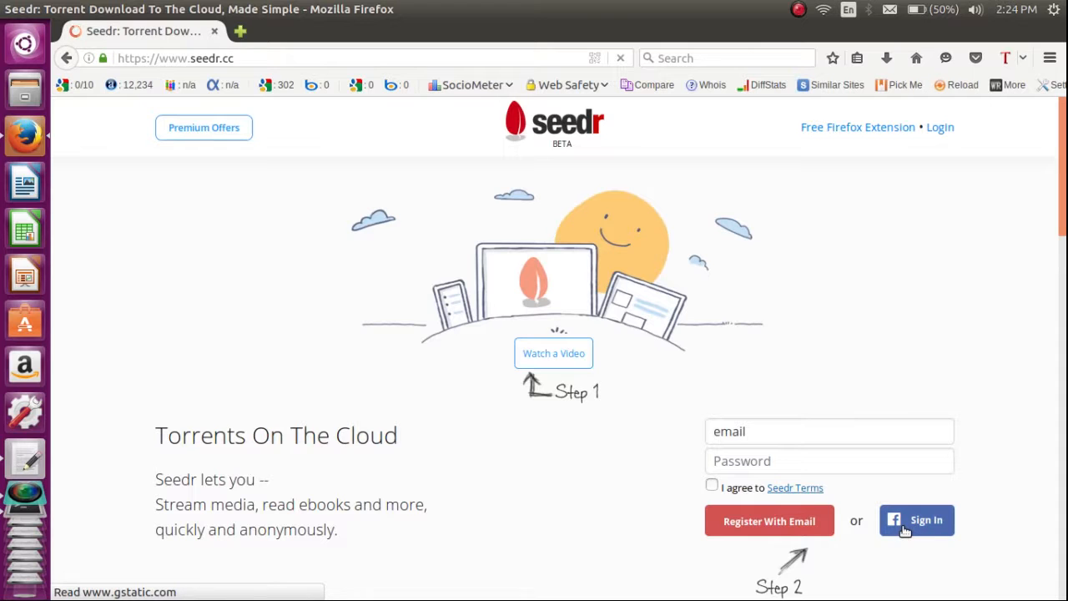
Step: Sign in to Seedr with the Facebook account, reaching the files page with Digital Desire Wallpapers
click(917, 519)
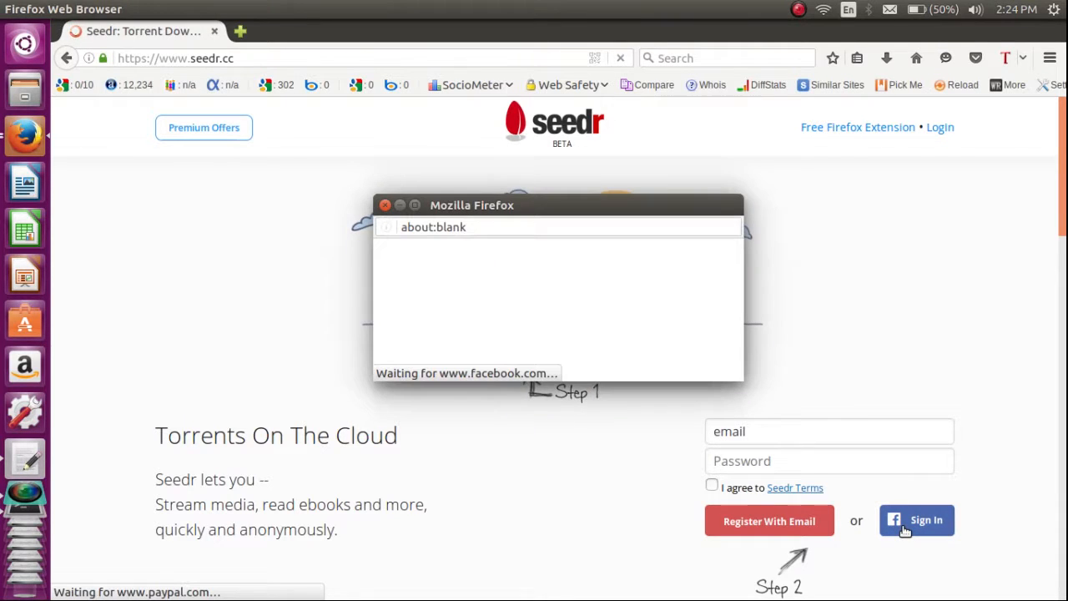
click(917, 521)
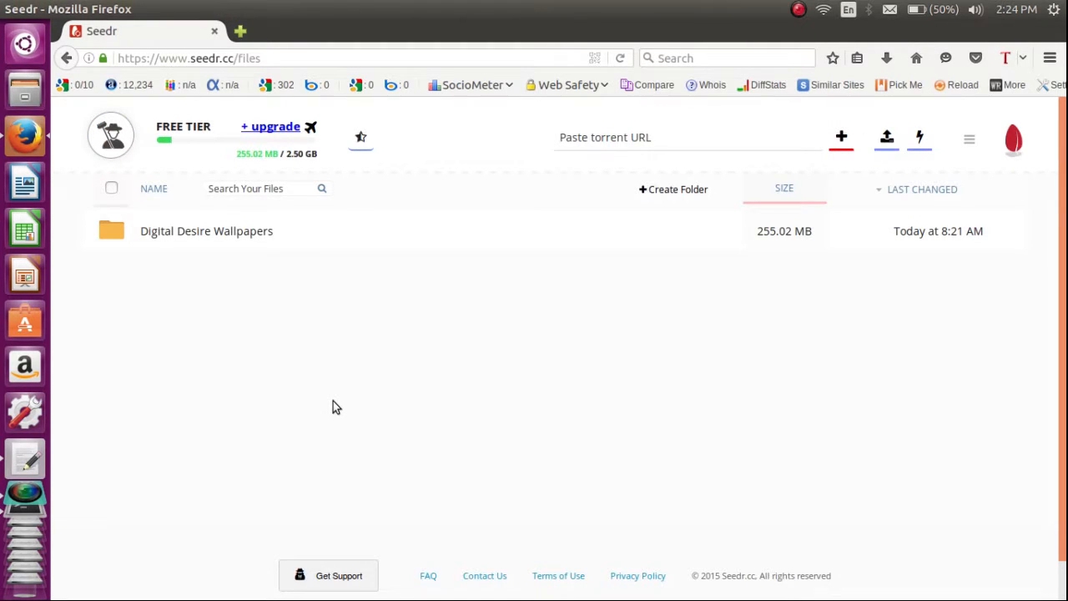
mouse_move(171, 150)
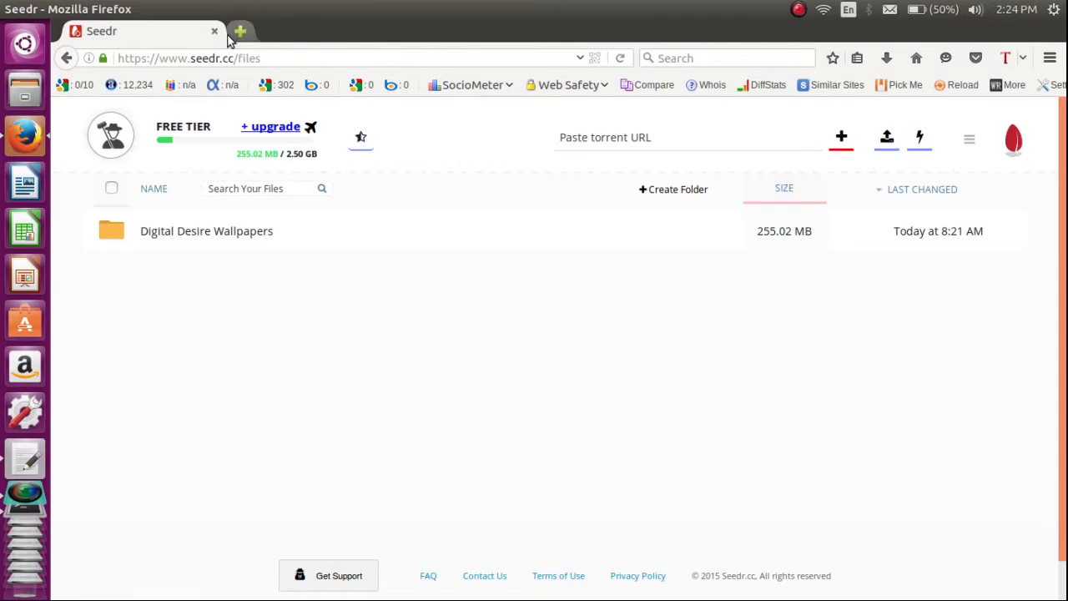
mouse_move(241, 30)
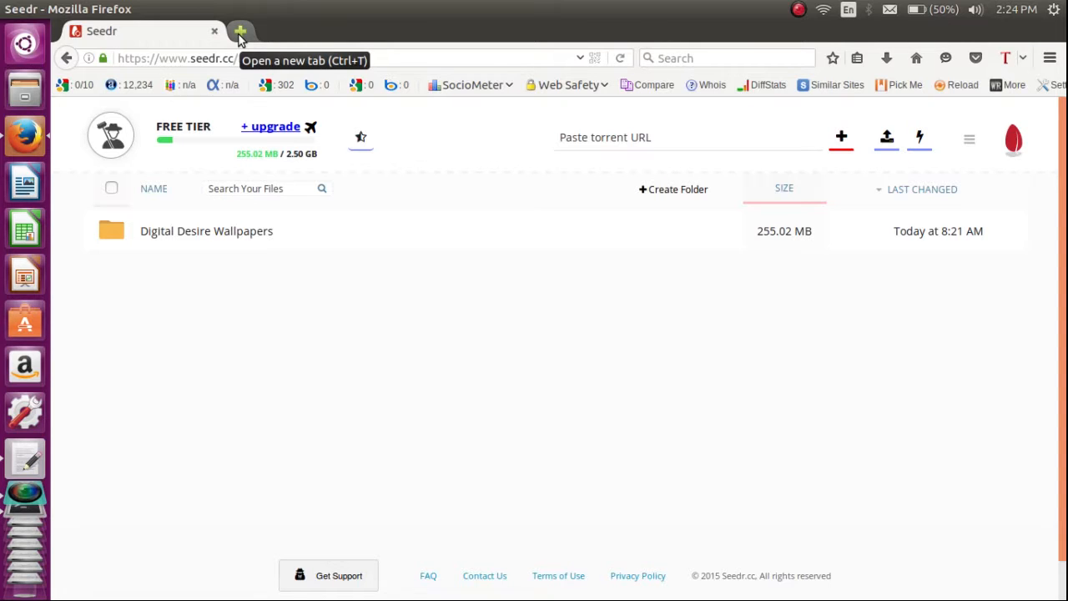
Step: Load extratorrentlive.com in a new second tab alongside the Seedr files
click(241, 31)
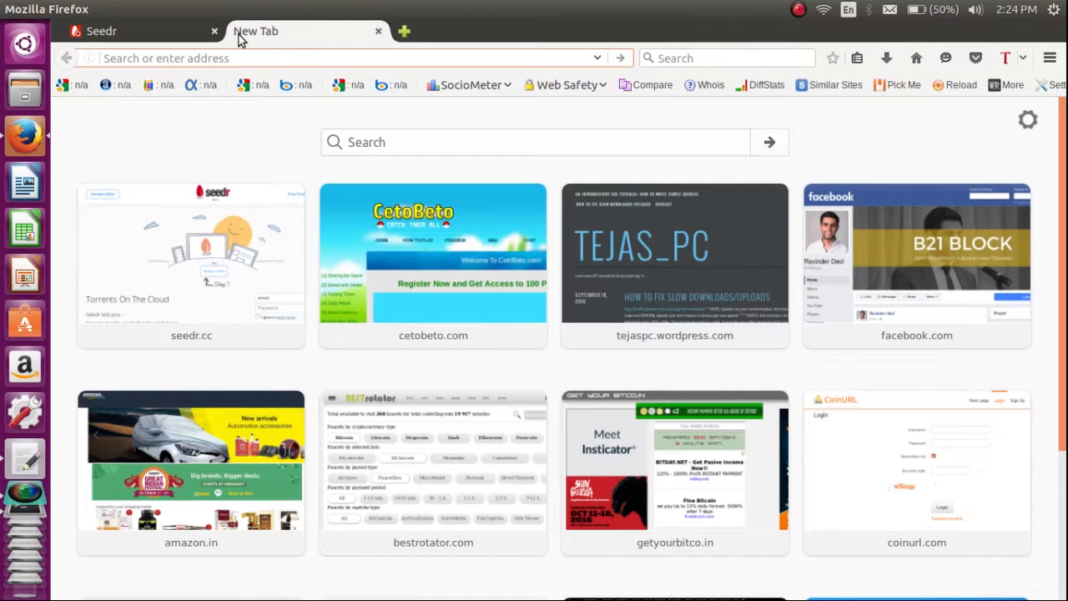
text(extratorrentlive.com/)
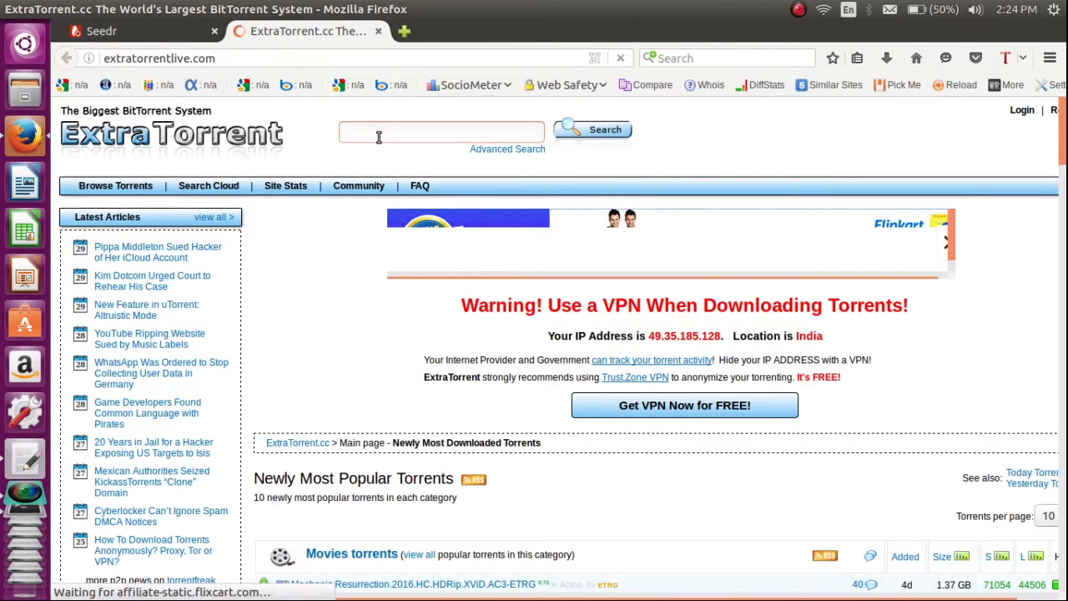
Step: Search ExtraTorrent for 'linux' and browse down the 1348 matching torrents
text(linu)
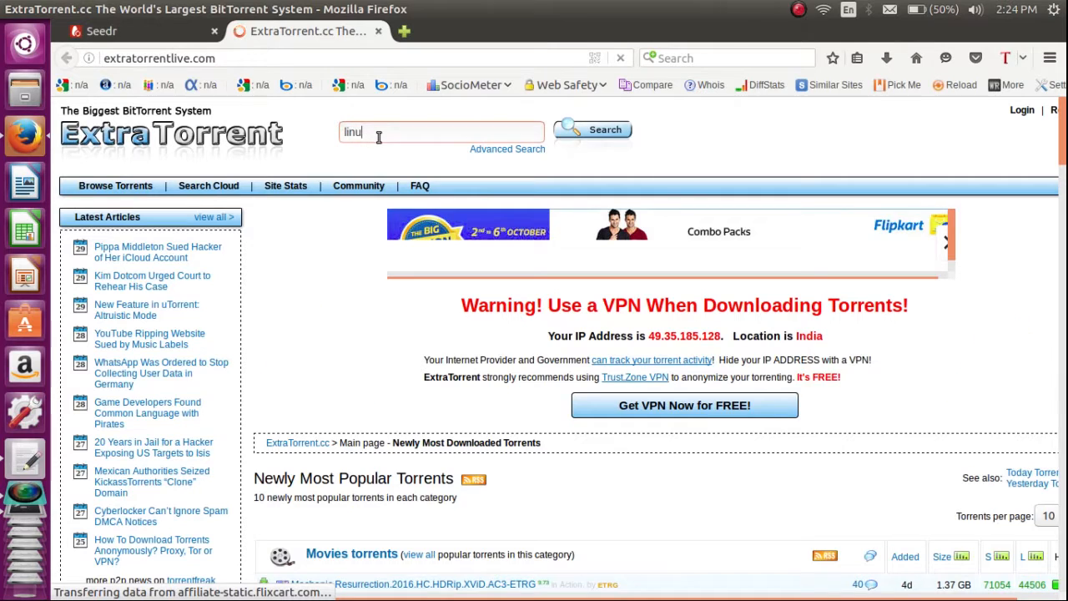
text(x)
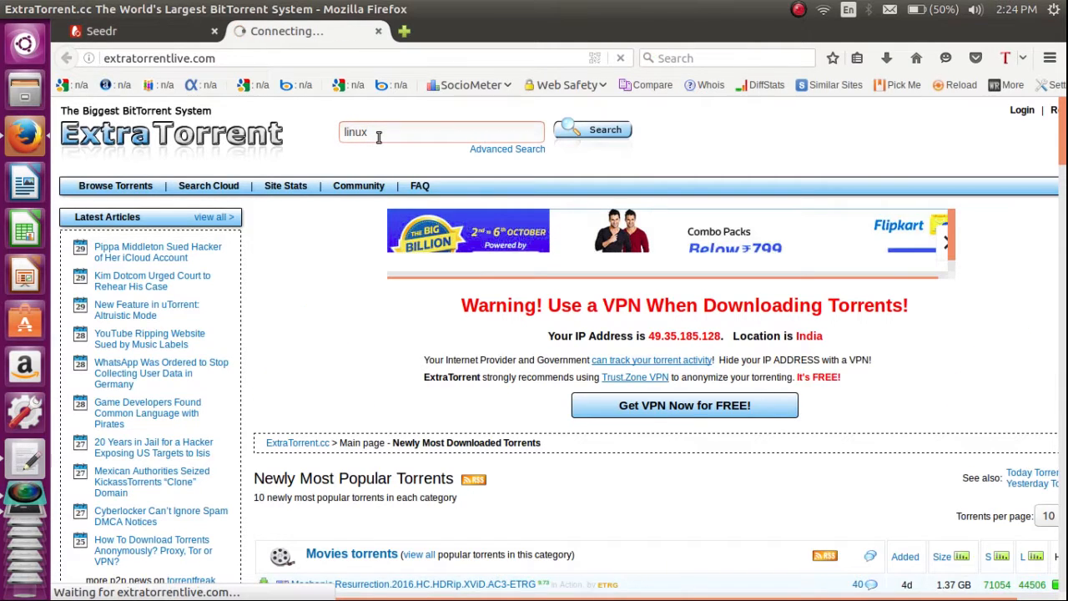
click(591, 130)
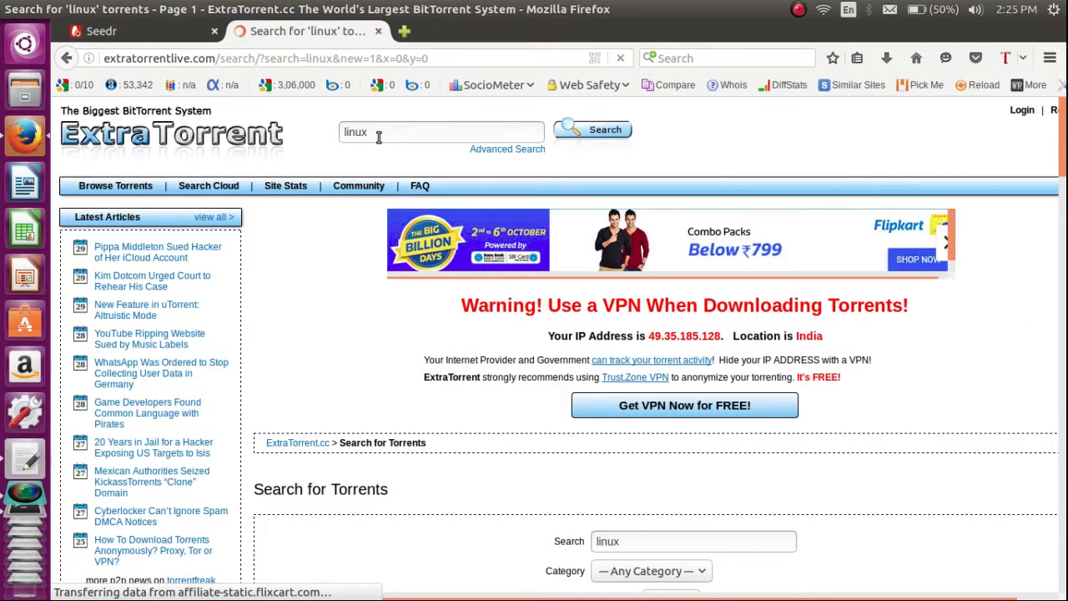
scroll(down, 3)
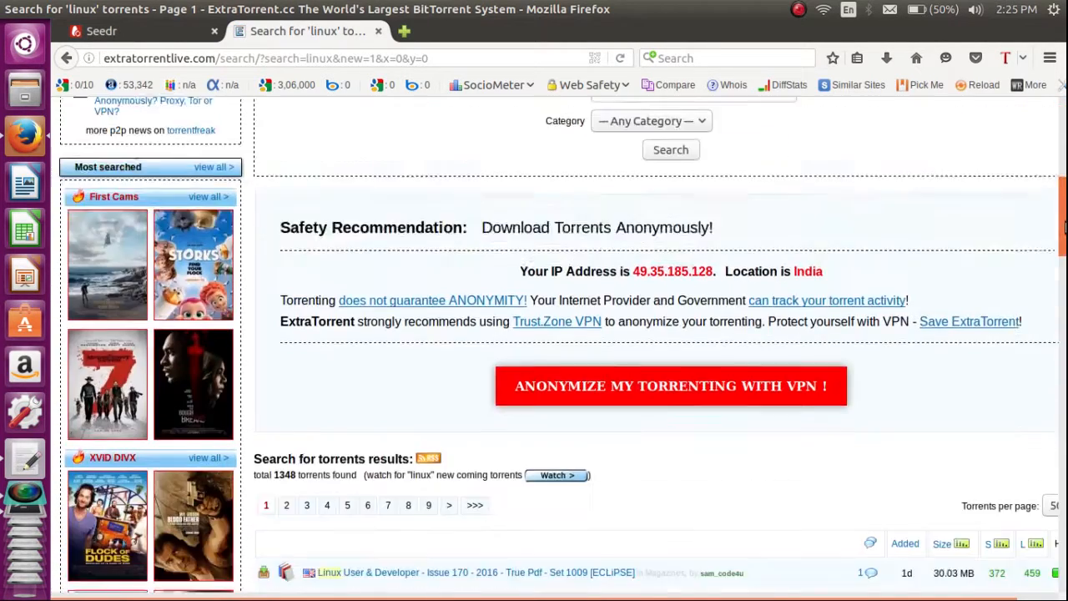
scroll(down, 3)
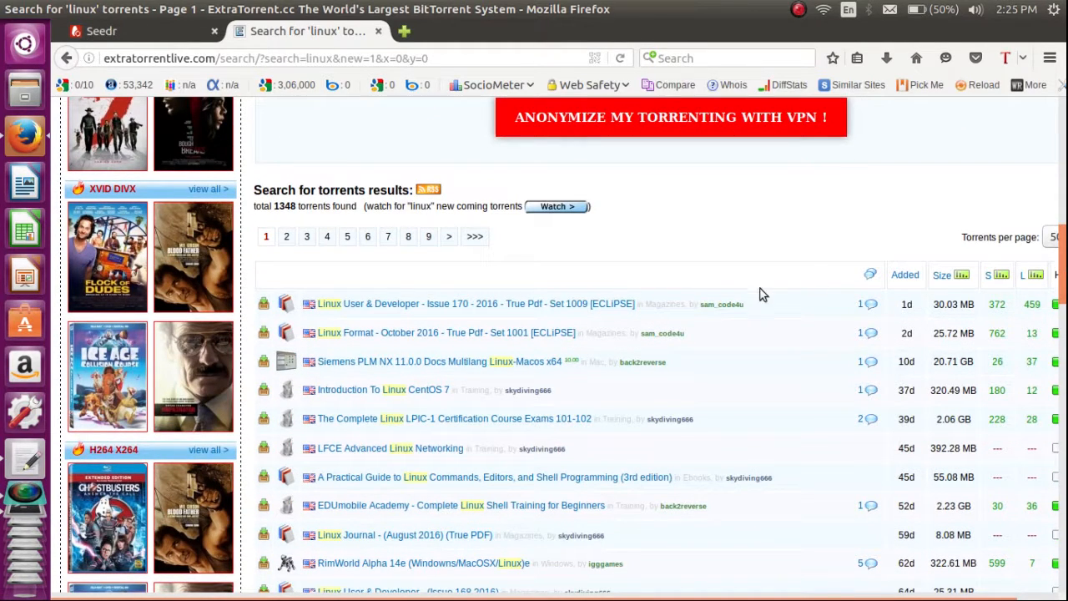
scroll(down, 3)
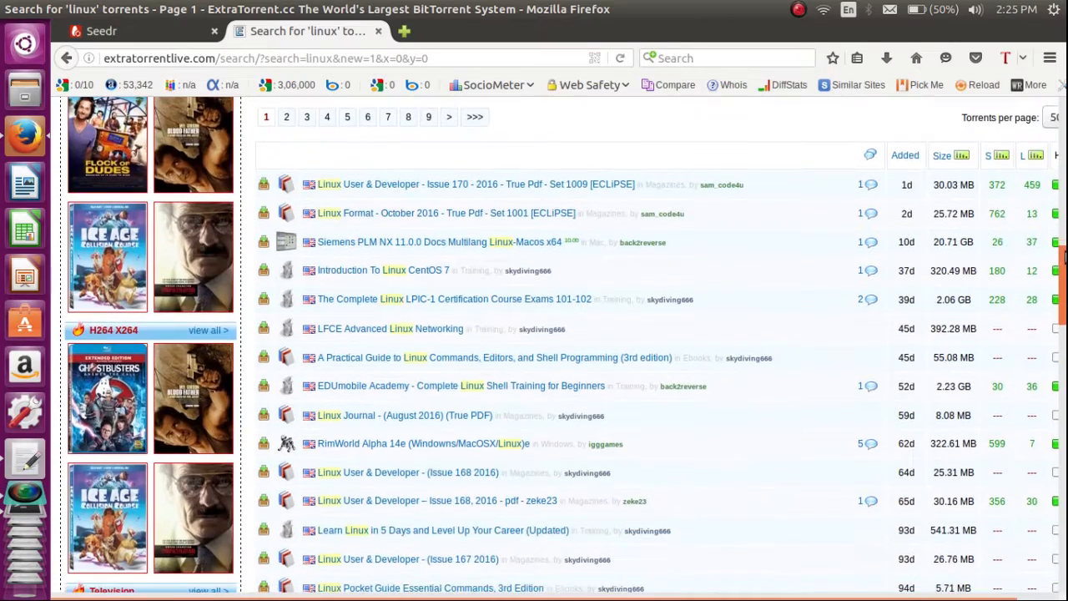
scroll(down, 3)
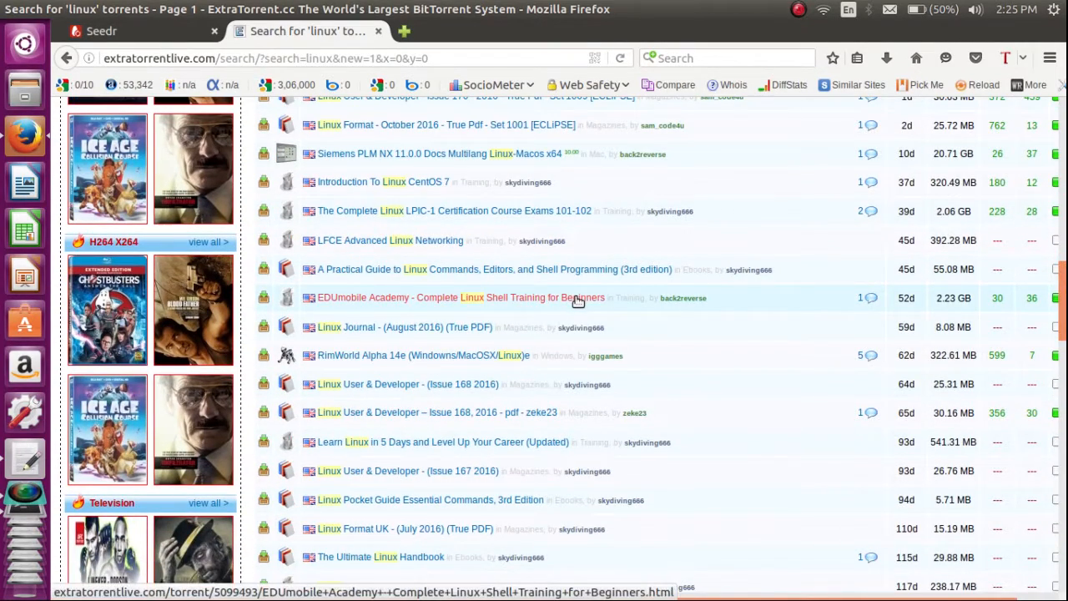
mouse_move(584, 297)
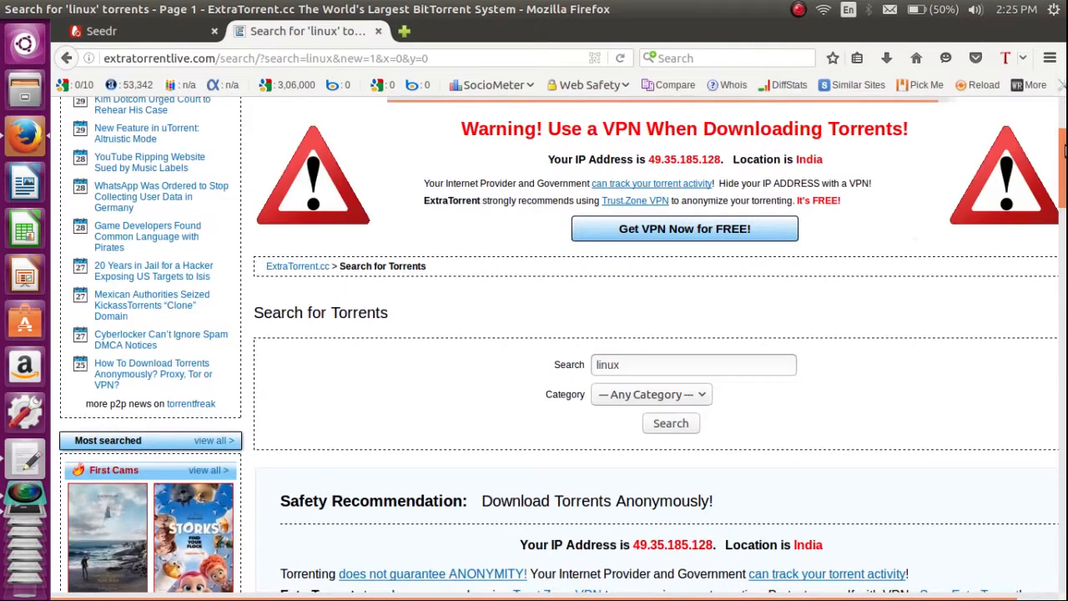
Step: Restrict the linux search to the Software category and rerun it
click(651, 394)
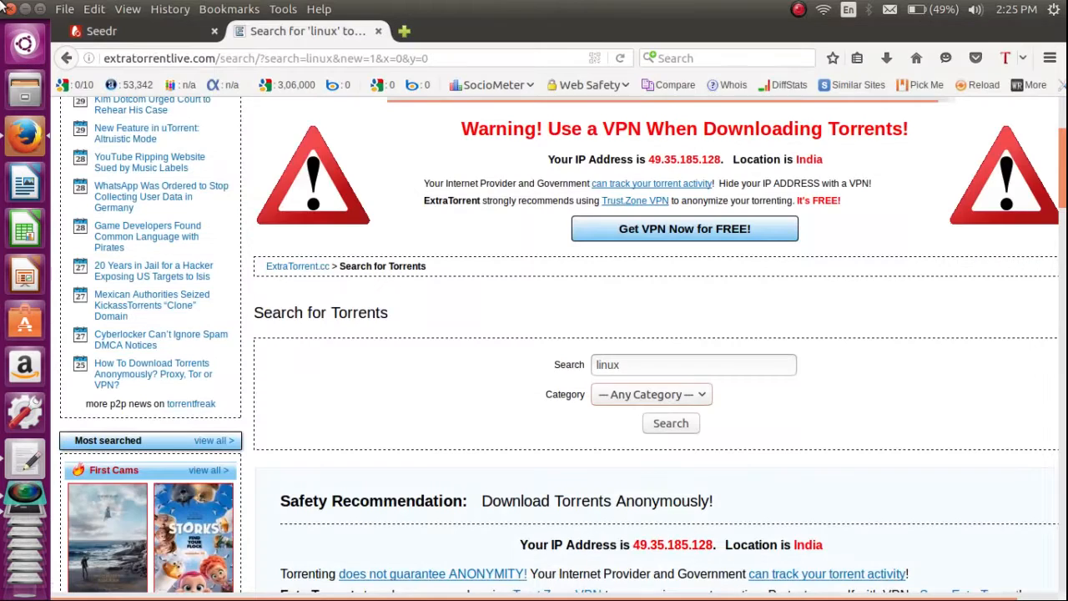
click(651, 394)
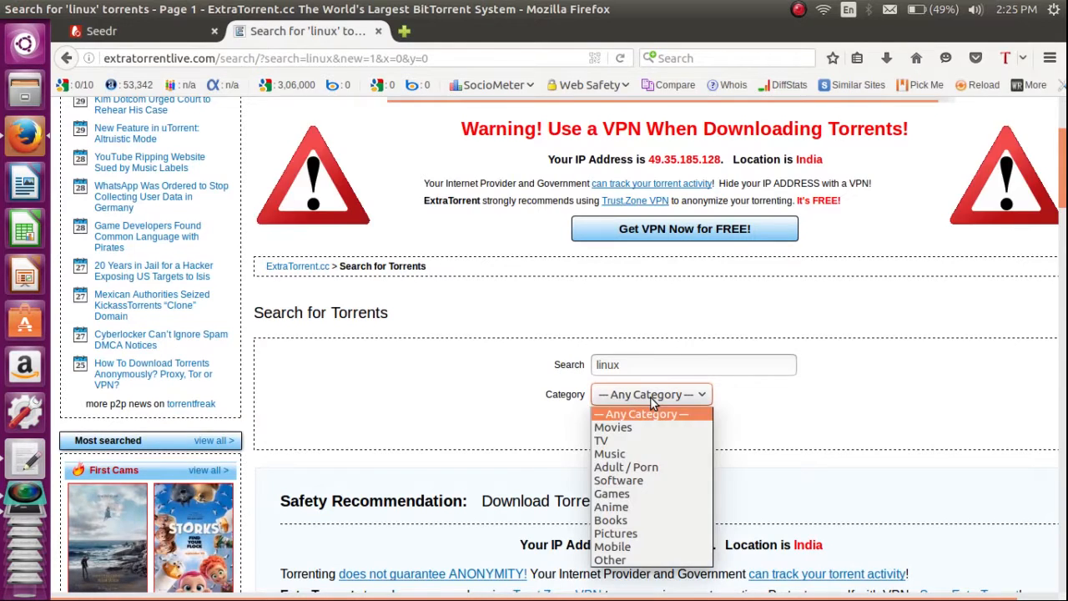
mouse_move(618, 481)
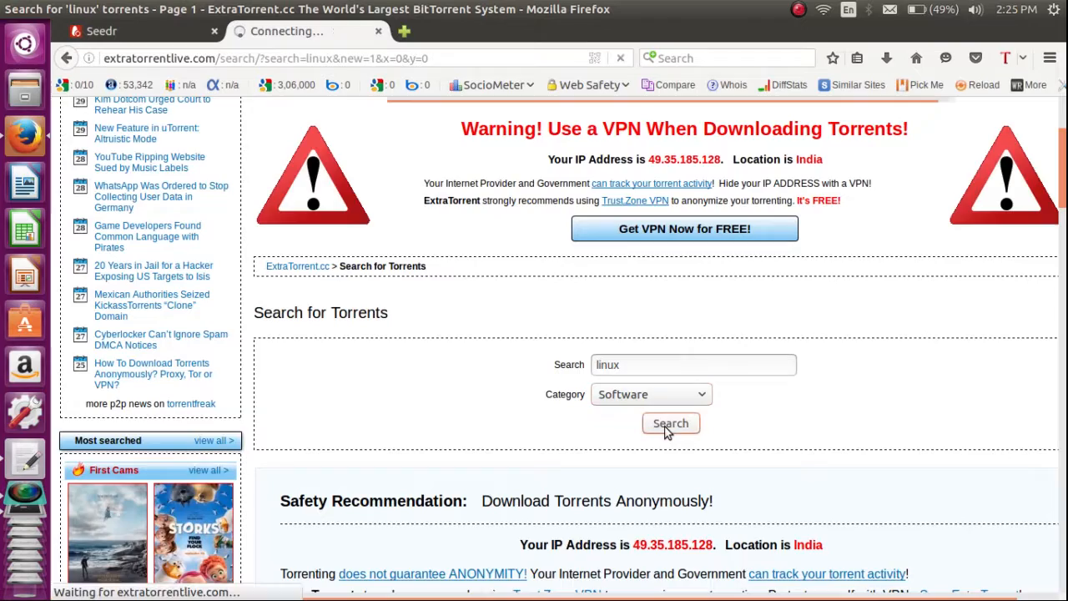
click(671, 424)
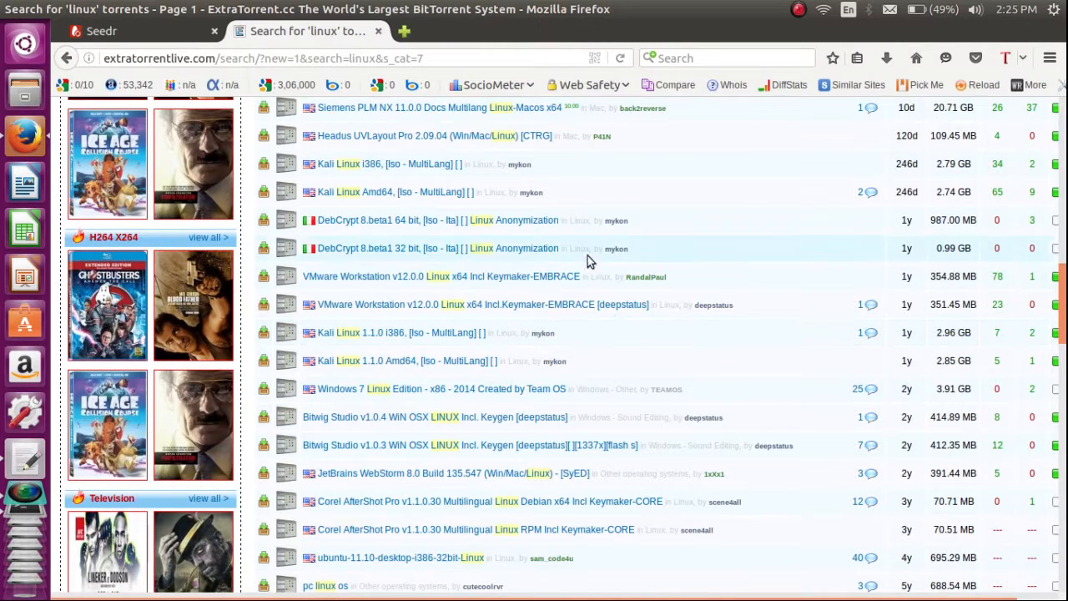
mouse_move(419, 192)
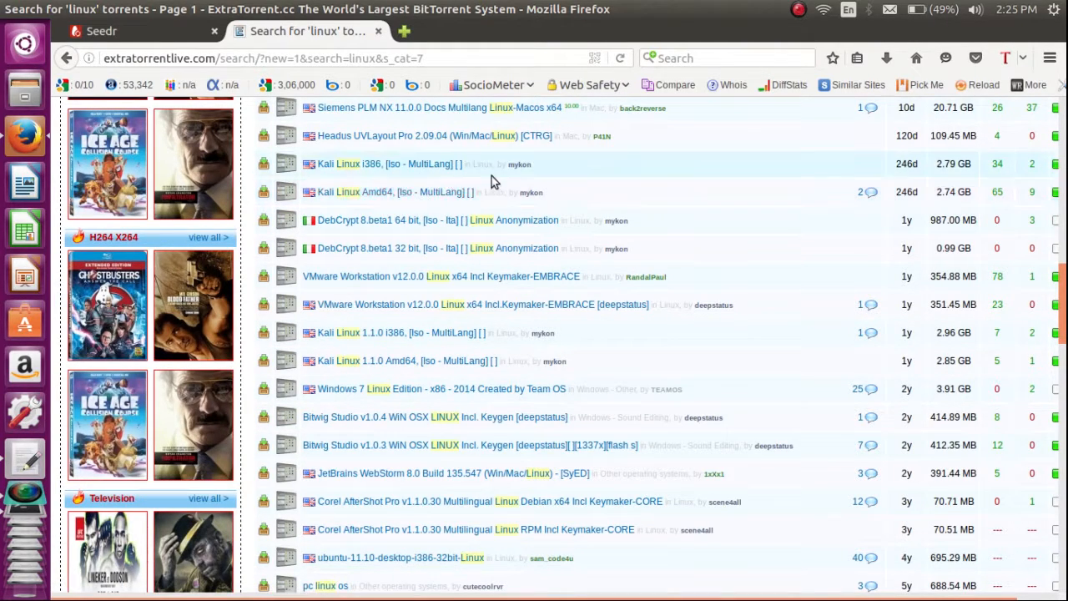
mouse_move(481, 220)
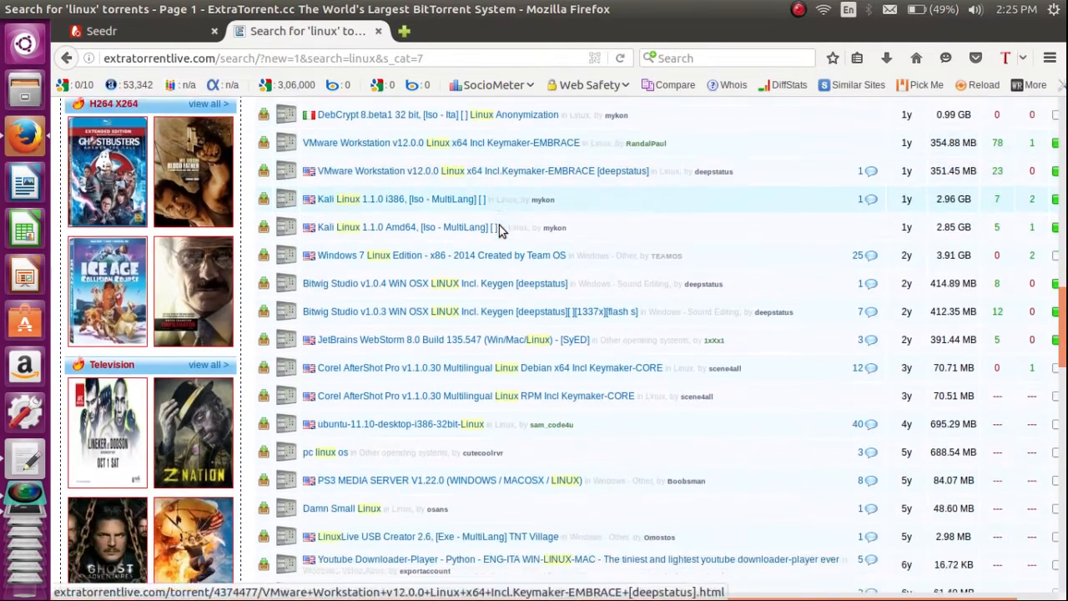
scroll(down, 3)
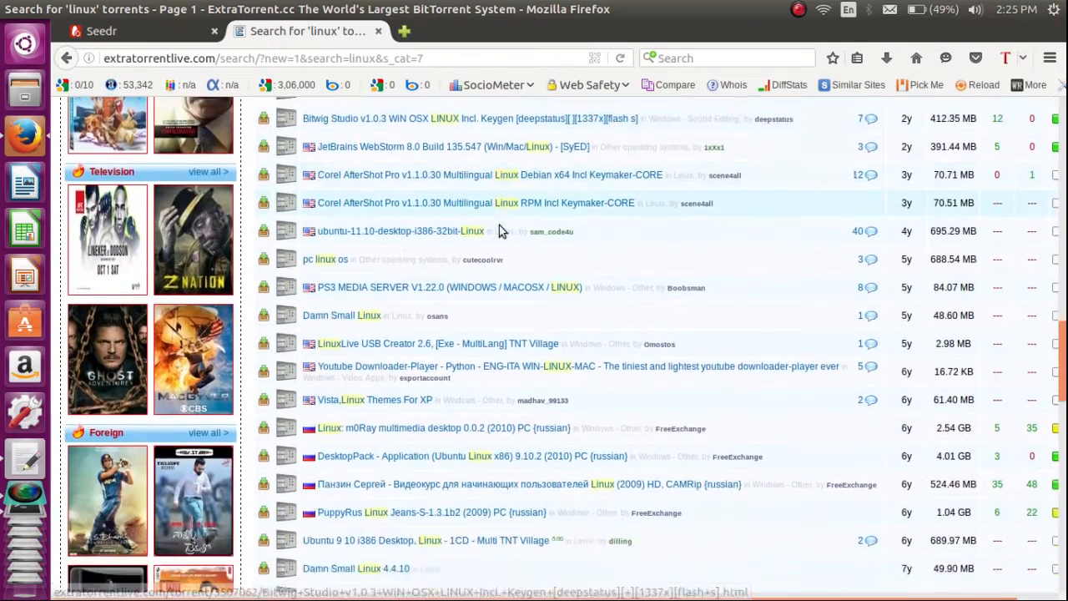
scroll(down, 3)
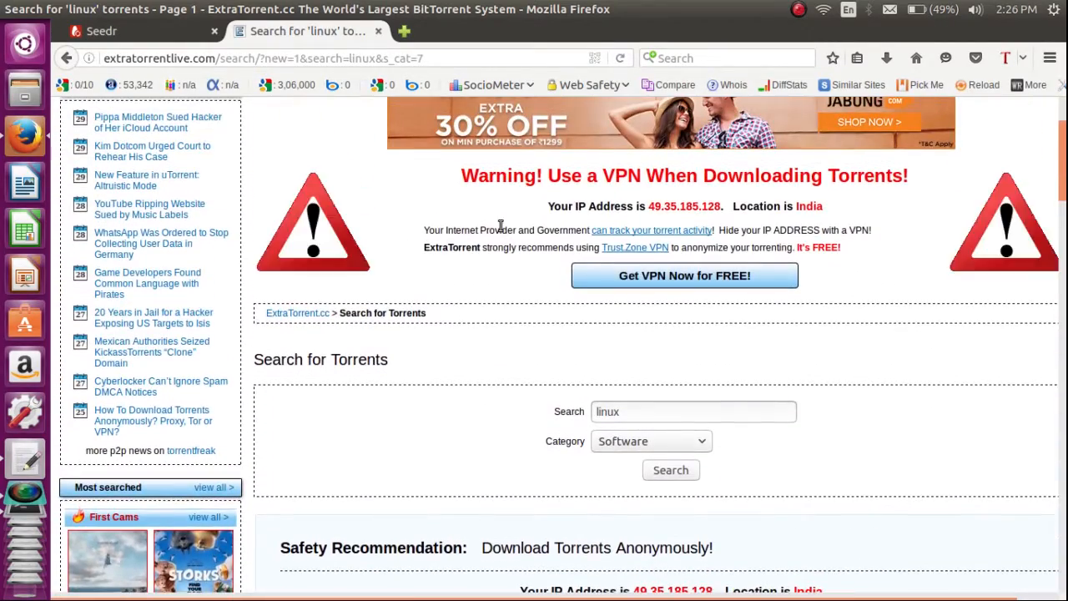
scroll(down, 3)
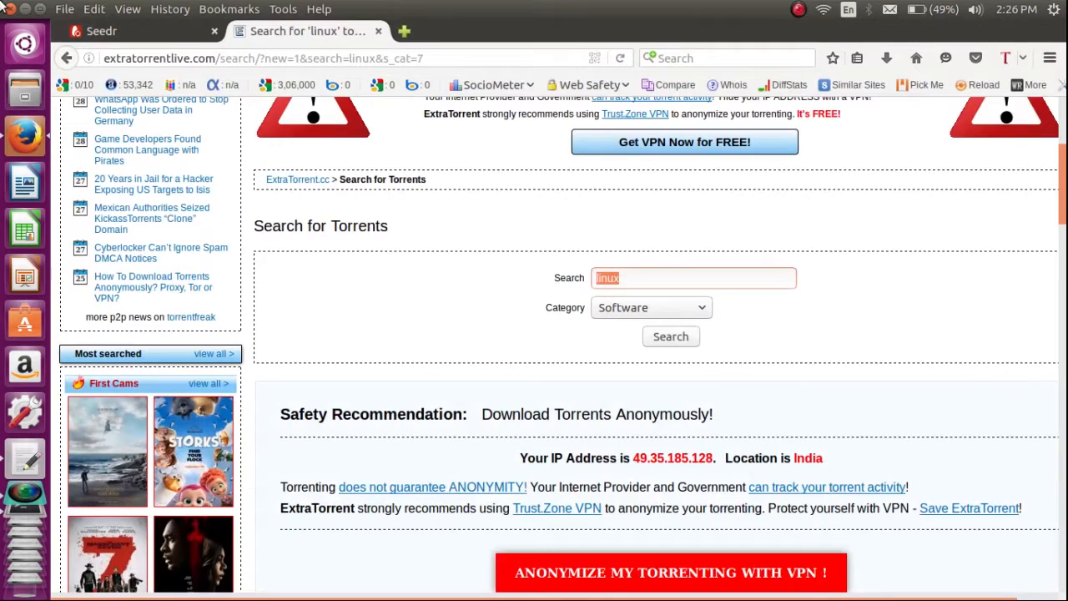
Step: Search the Software category for 'ubuntu' and scroll through the 84 results
text(ubuntu)
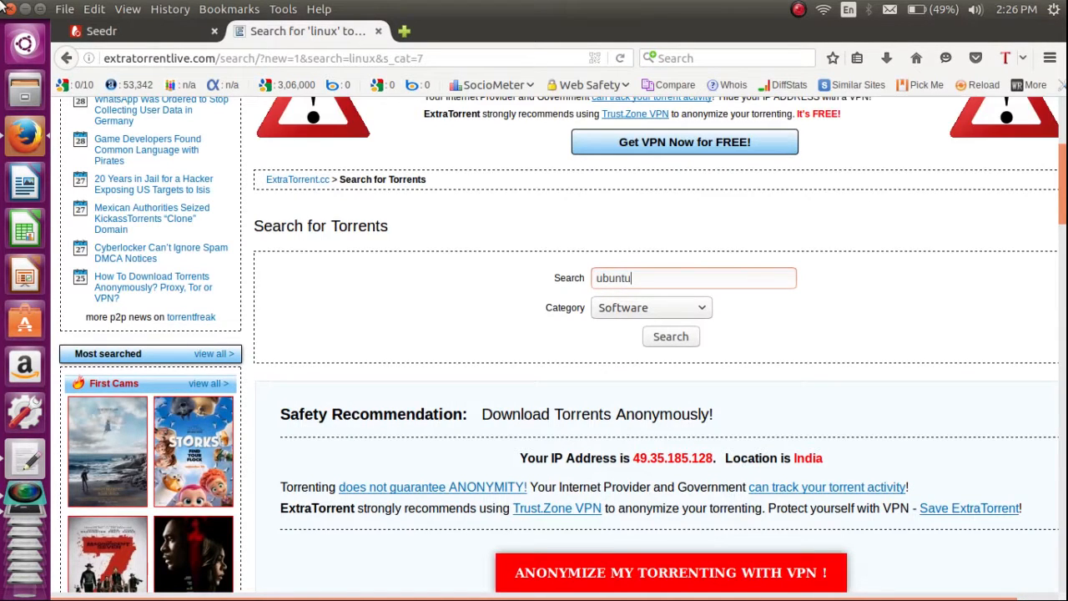
click(671, 338)
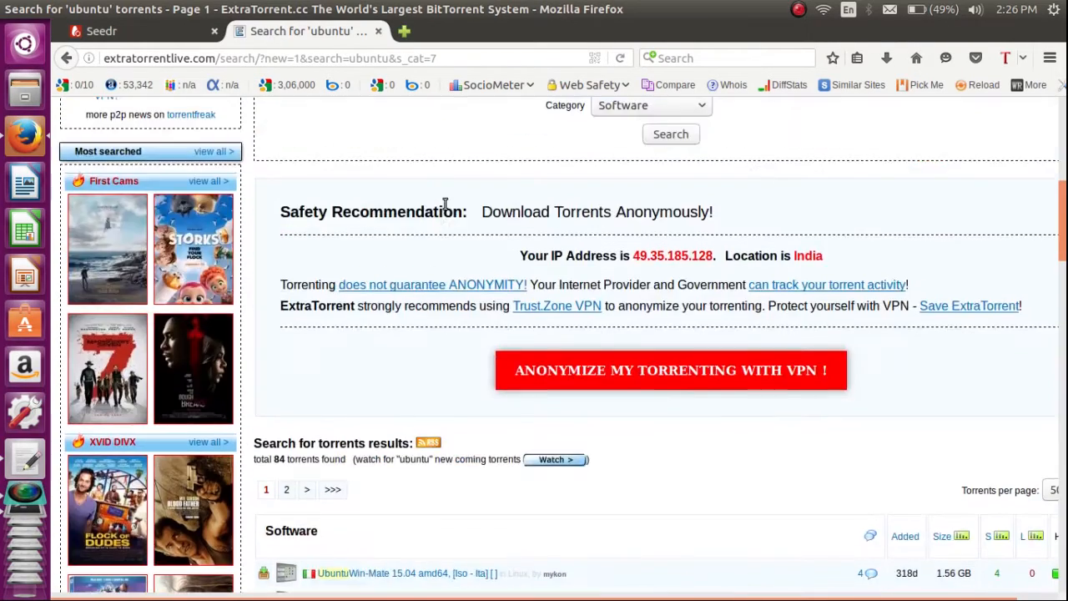
scroll(down, 3)
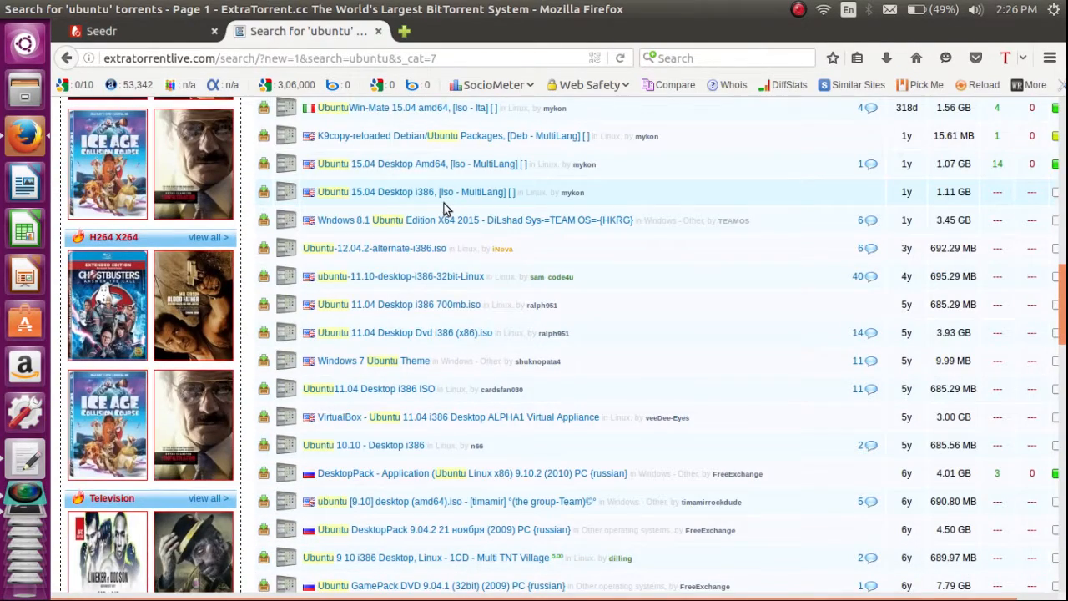
mouse_move(568, 164)
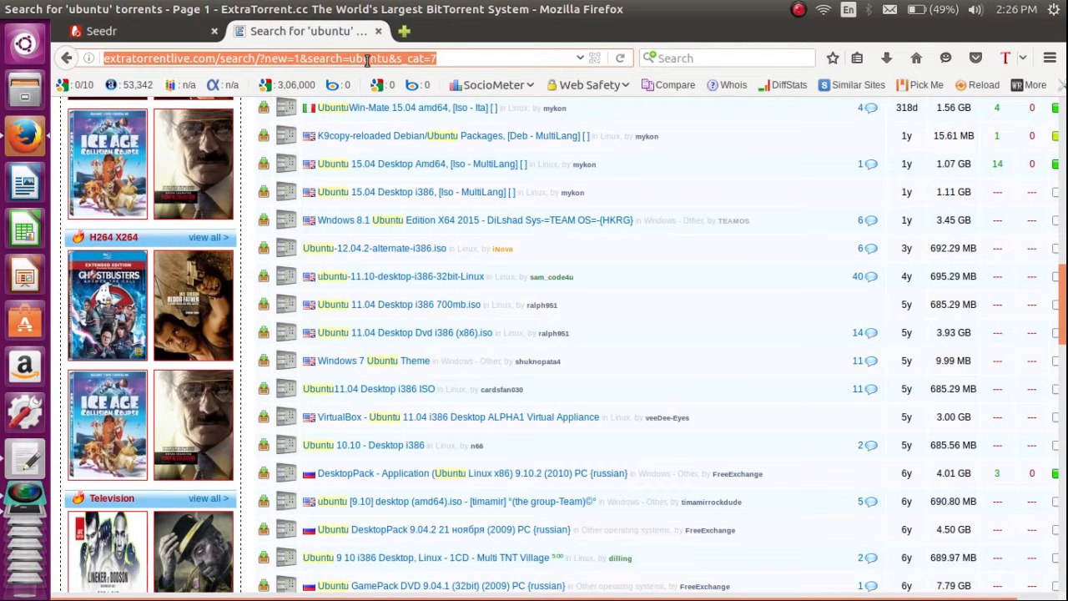
Step: Run a Google search for 'ubuntu 16.04' from the address bar
text(u)
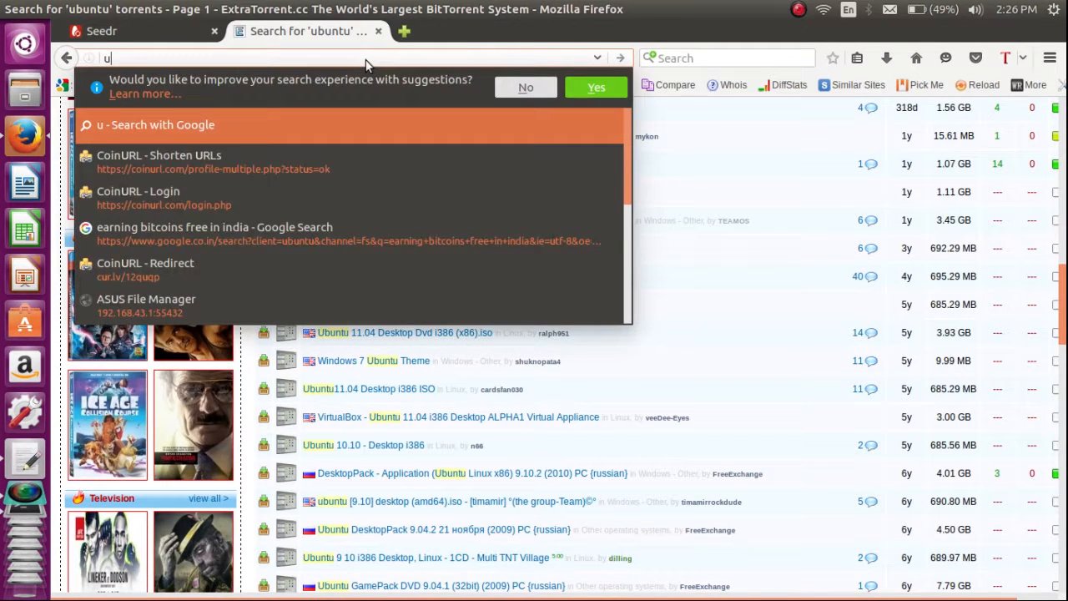
text(buntu)
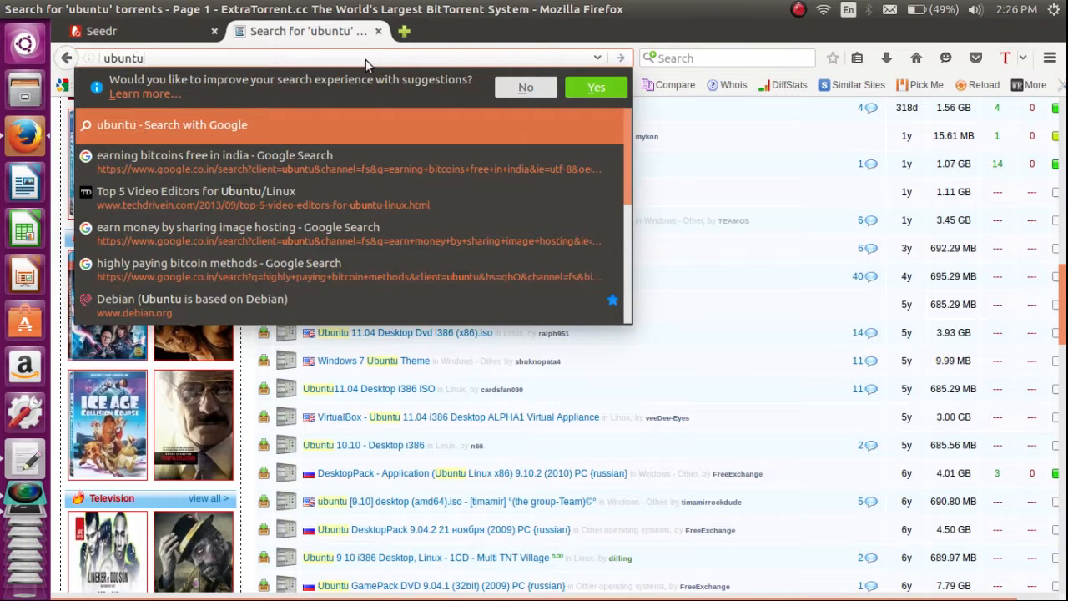
text(16)
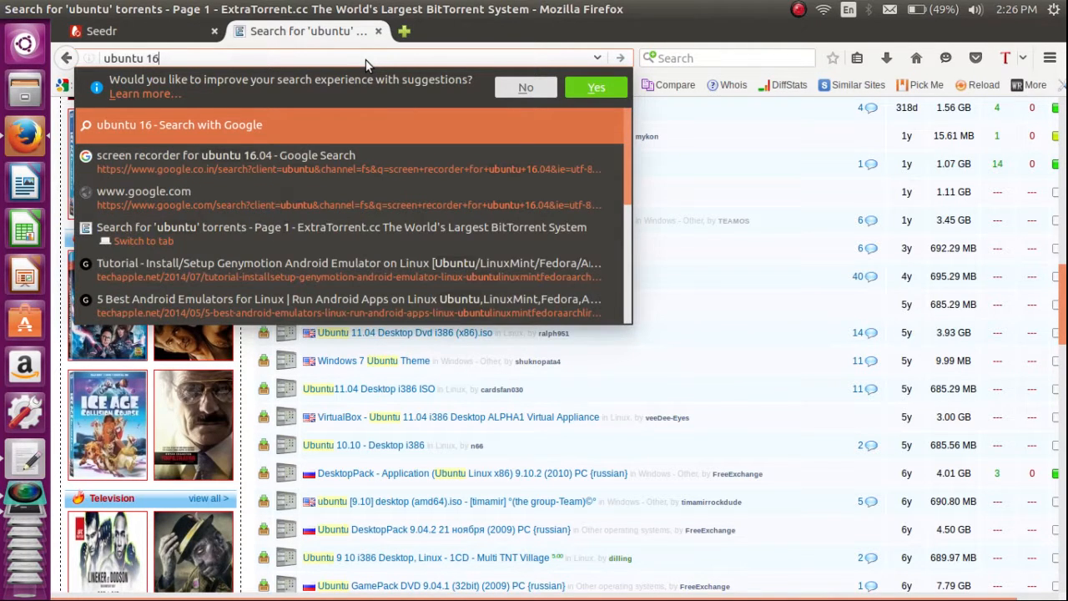
text(.04&ie=ut)
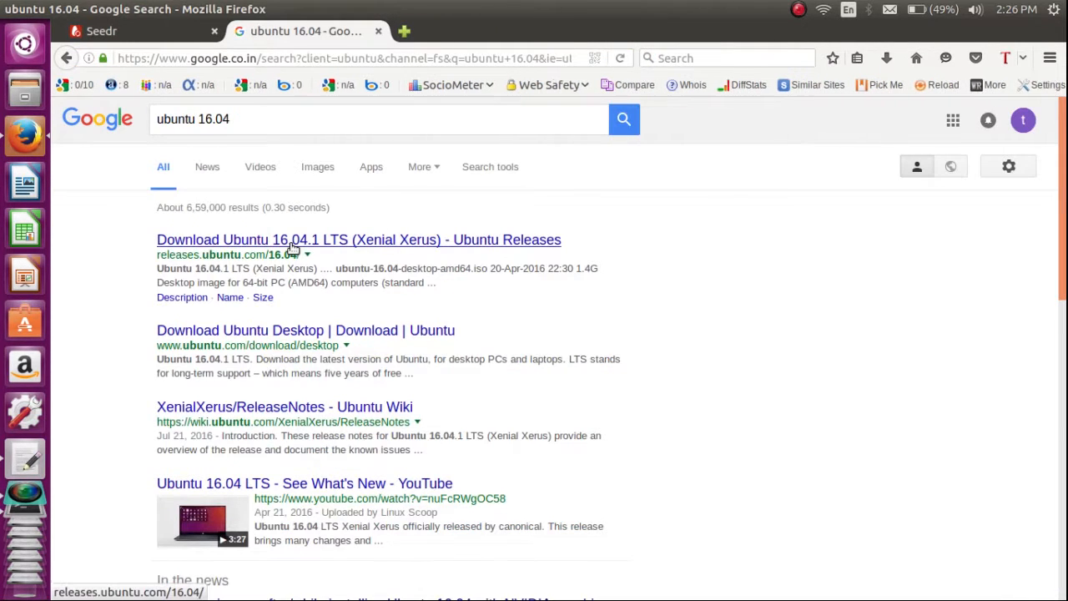
Step: Open the 'Download Ubuntu 16.04.1 LTS (Xenial Xerus) - Ubuntu Releases' result
click(359, 241)
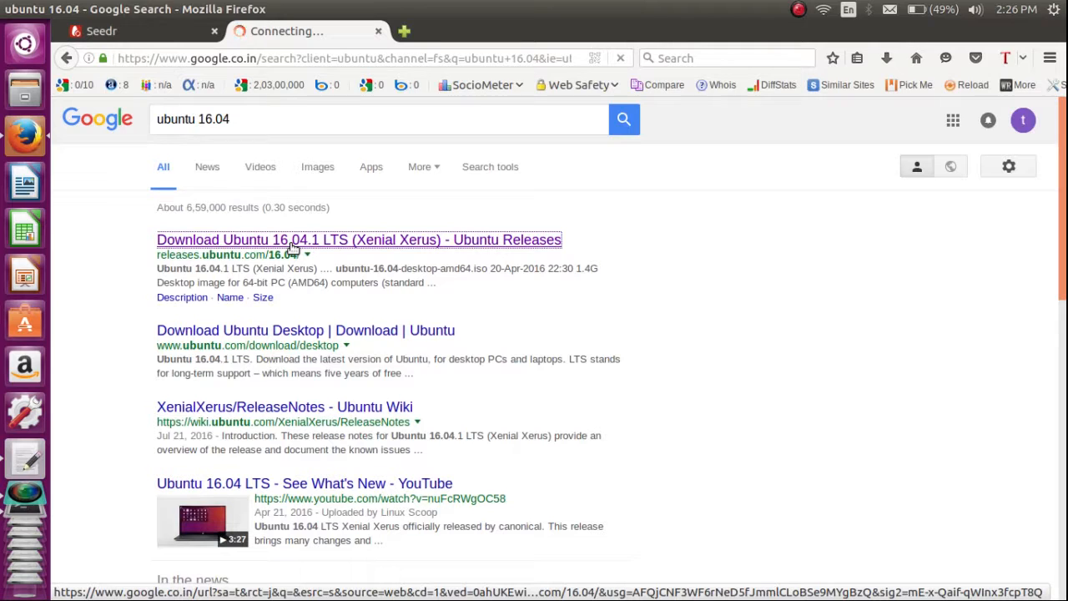
click(359, 240)
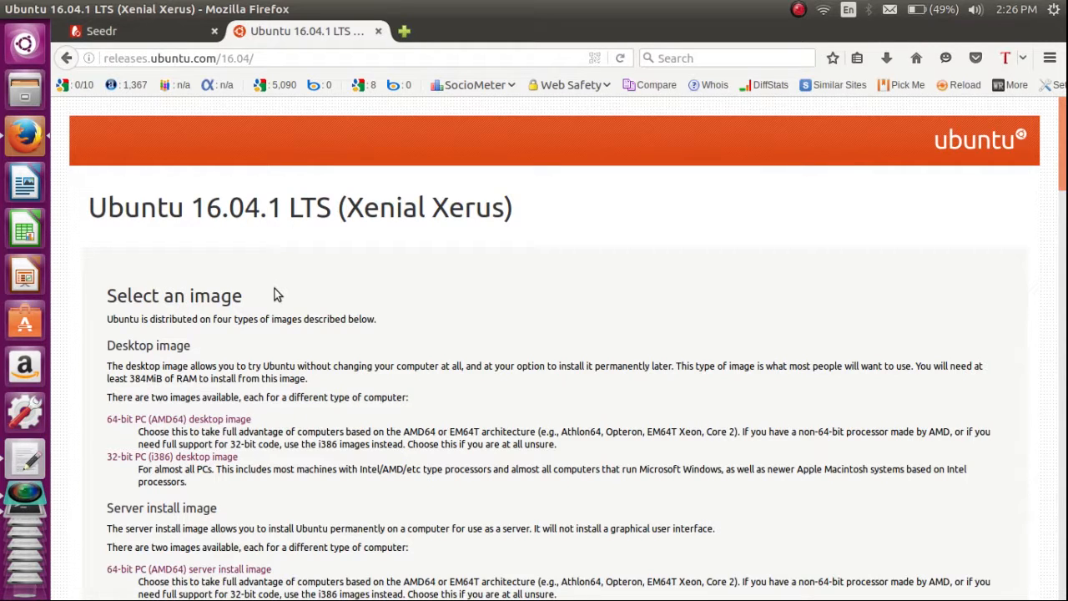
mouse_move(154, 431)
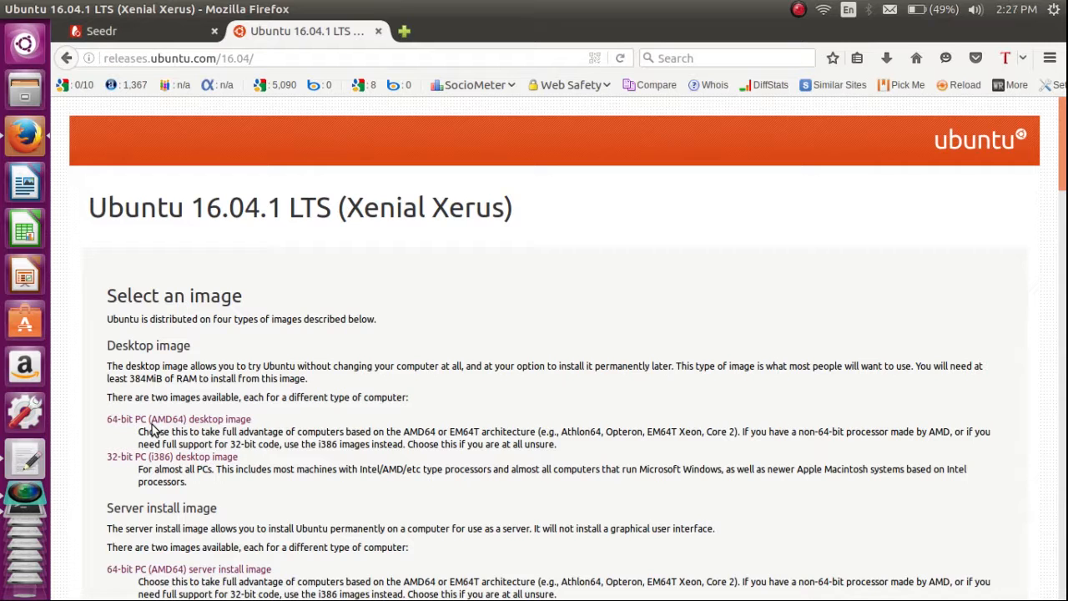
Step: Cancel the 64-bit PC (AMD64) desktop image download and return to extratorrentlive.com
scroll(down, 3)
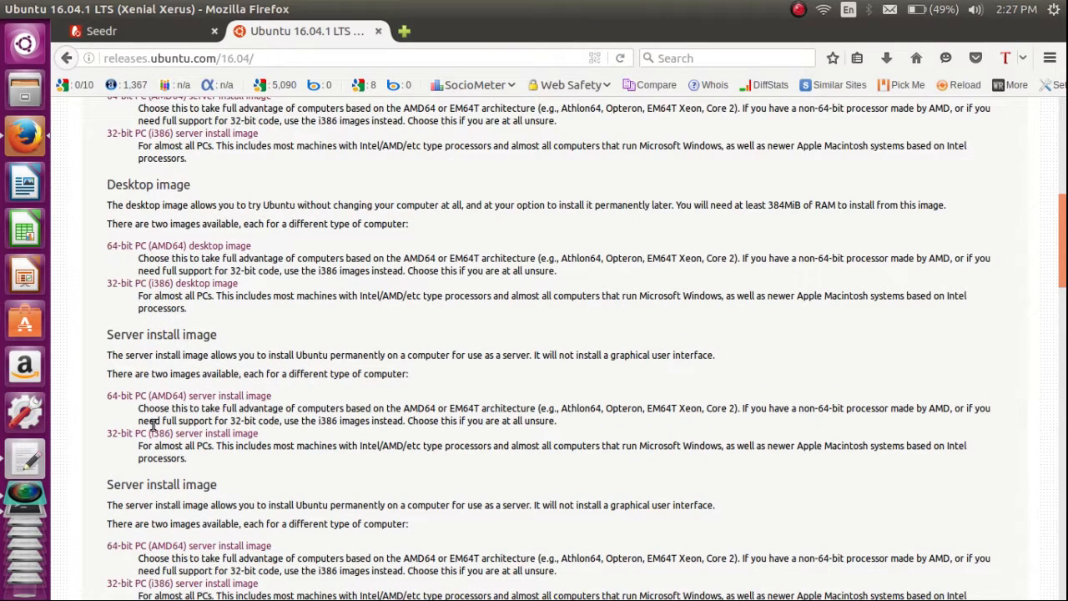
mouse_move(192, 250)
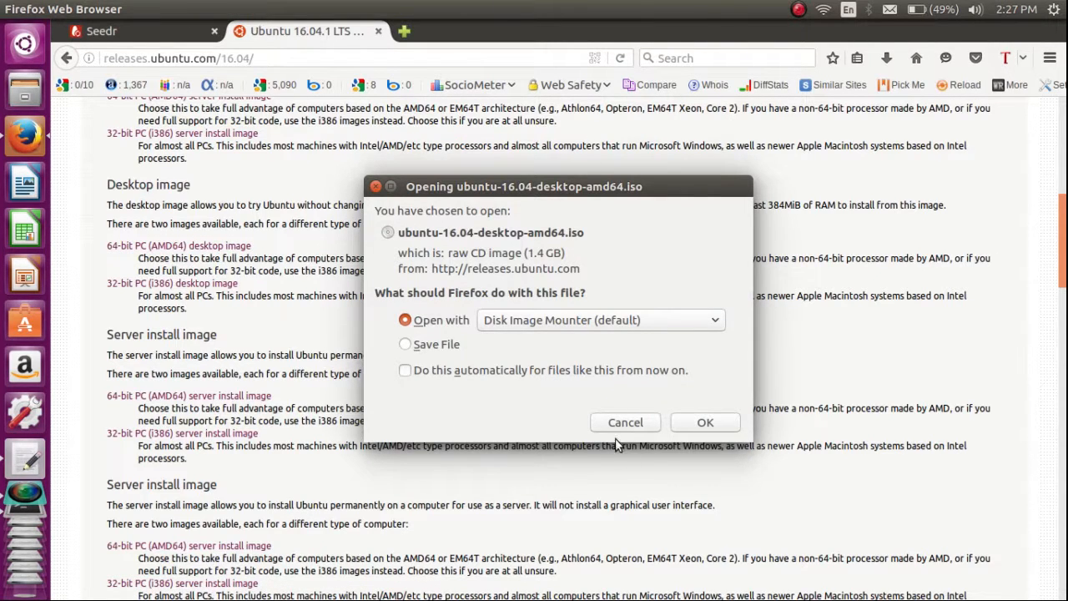
click(625, 421)
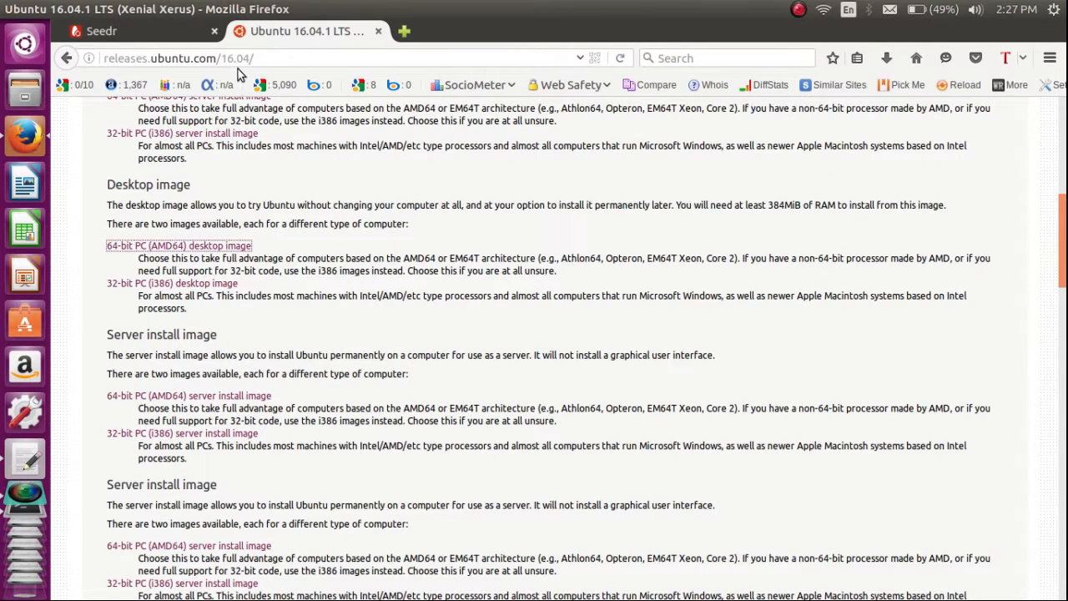
text(extratorrentlive.com/)
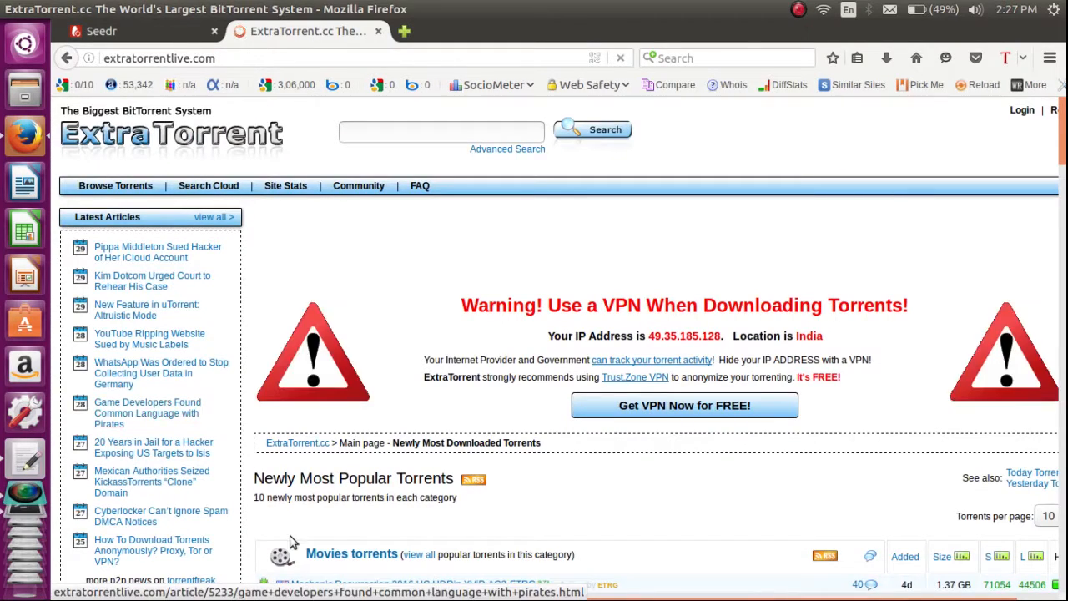
Step: Scroll down ExtraTorrent's home page through the popular movie torrents toward the Ice Age Collision Course entry
scroll(down, 3)
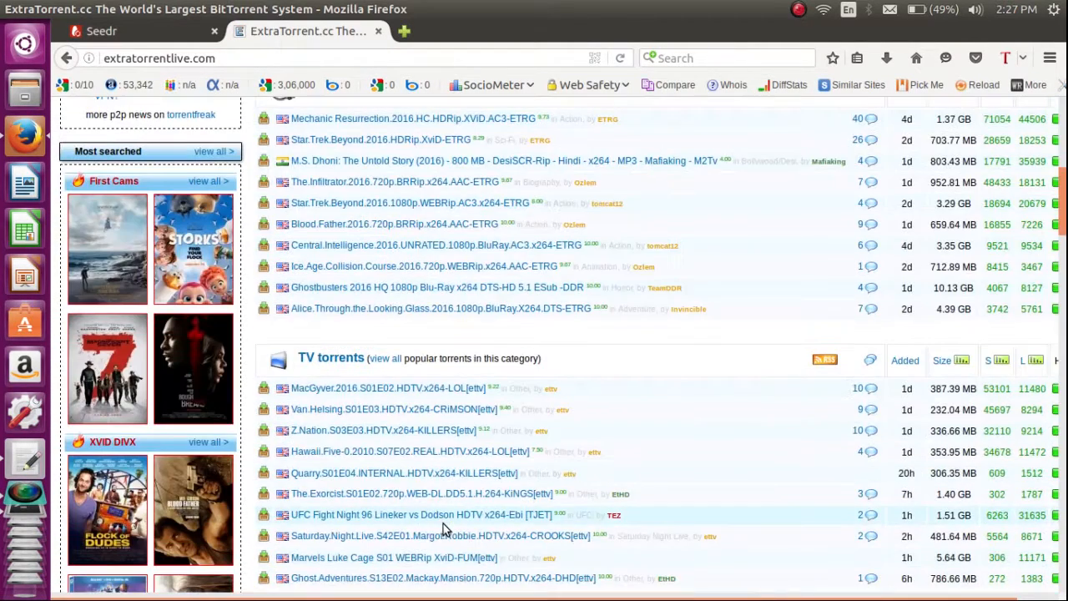
mouse_move(409, 224)
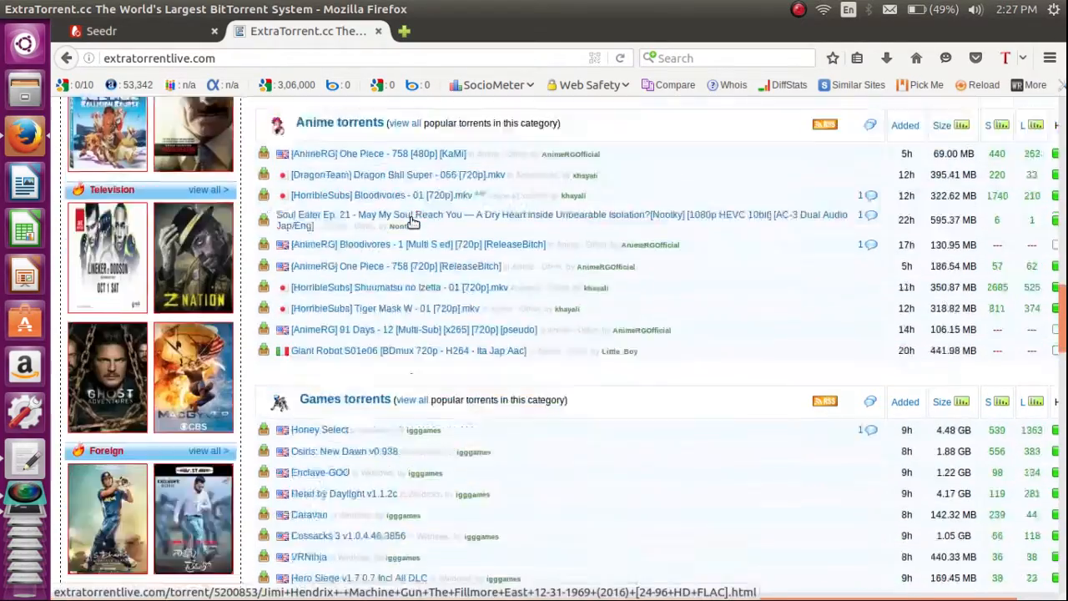
scroll(down, 3)
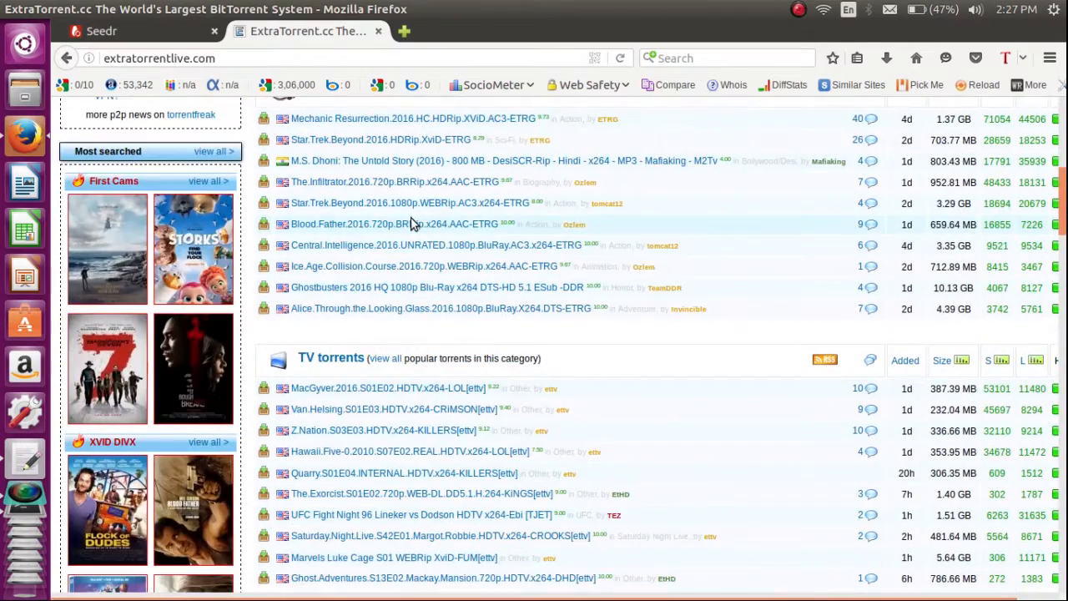
mouse_move(411, 193)
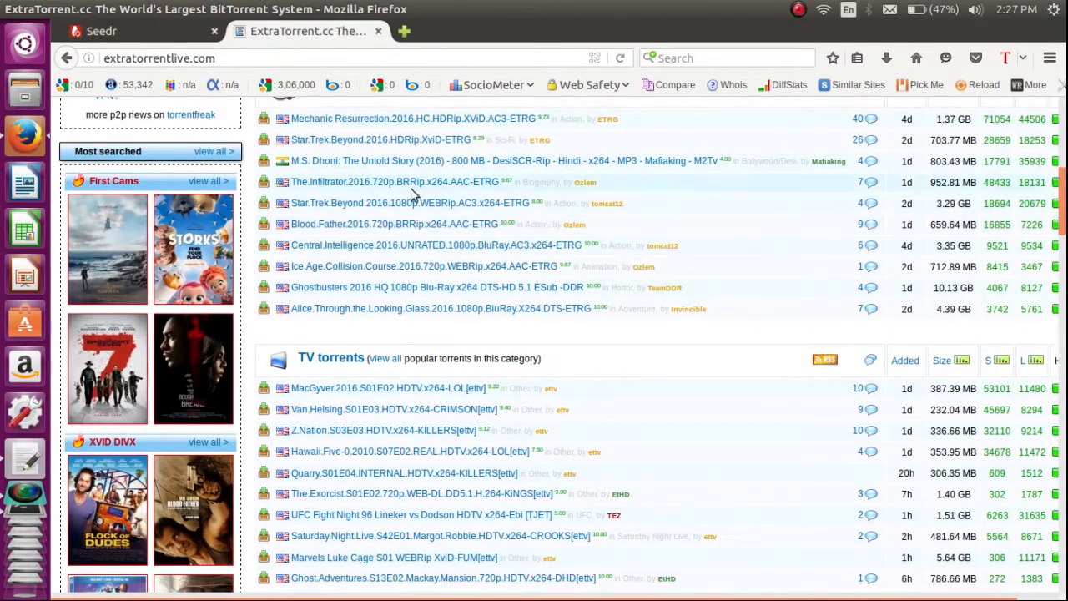
mouse_move(401, 244)
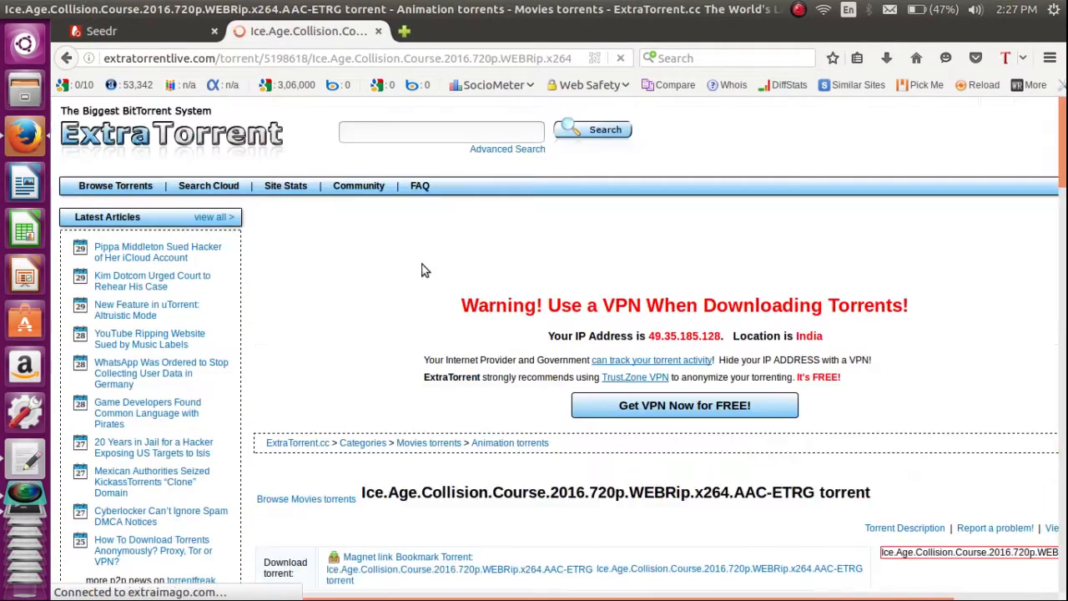
Step: Copy the Ice Age Collision Course magnet link and return to the Seedr files page
scroll(down, 3)
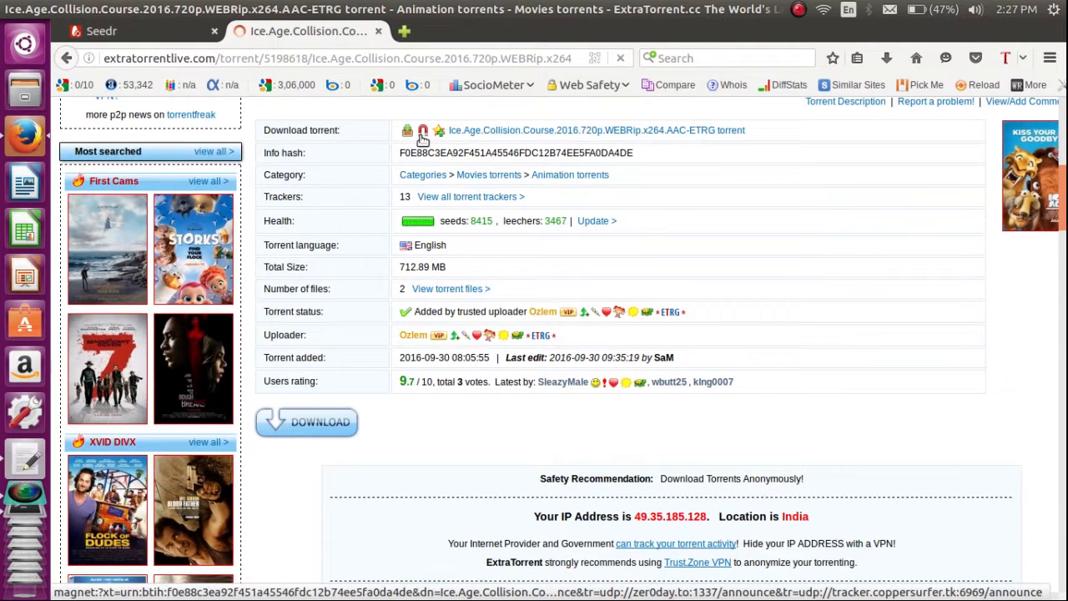
right_click(424, 130)
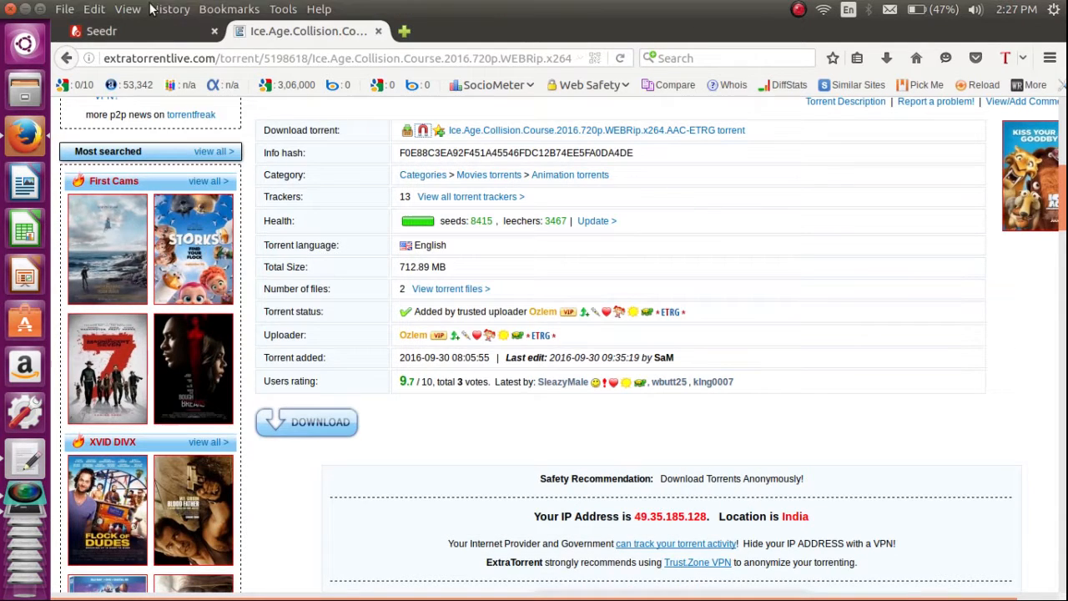
click(102, 30)
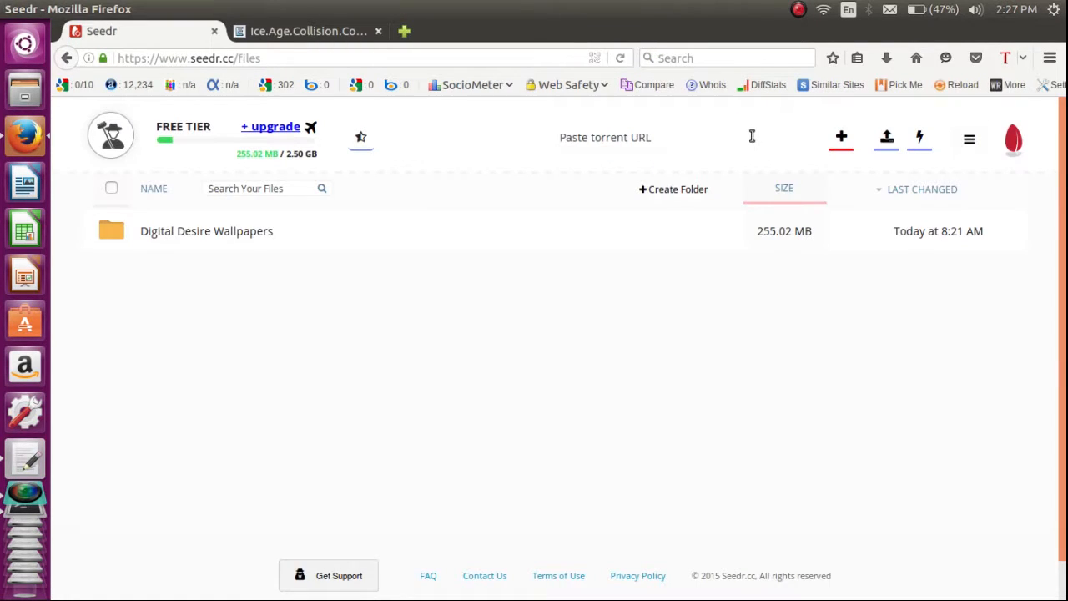
Step: Paste the magnet link into Seedr's torrent URL field and add it with the + button
click(685, 137)
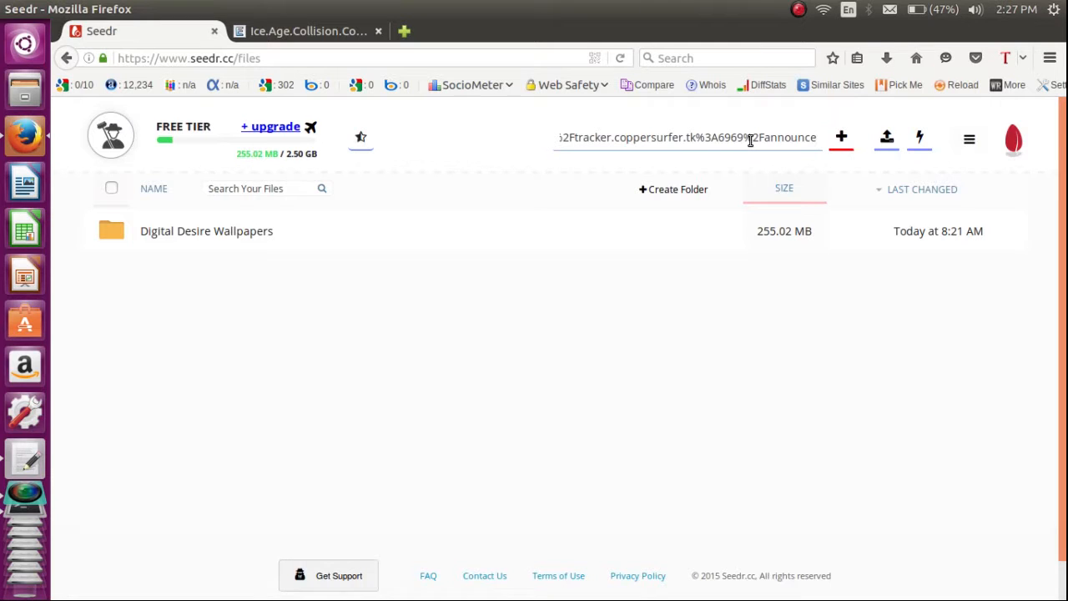
click(842, 137)
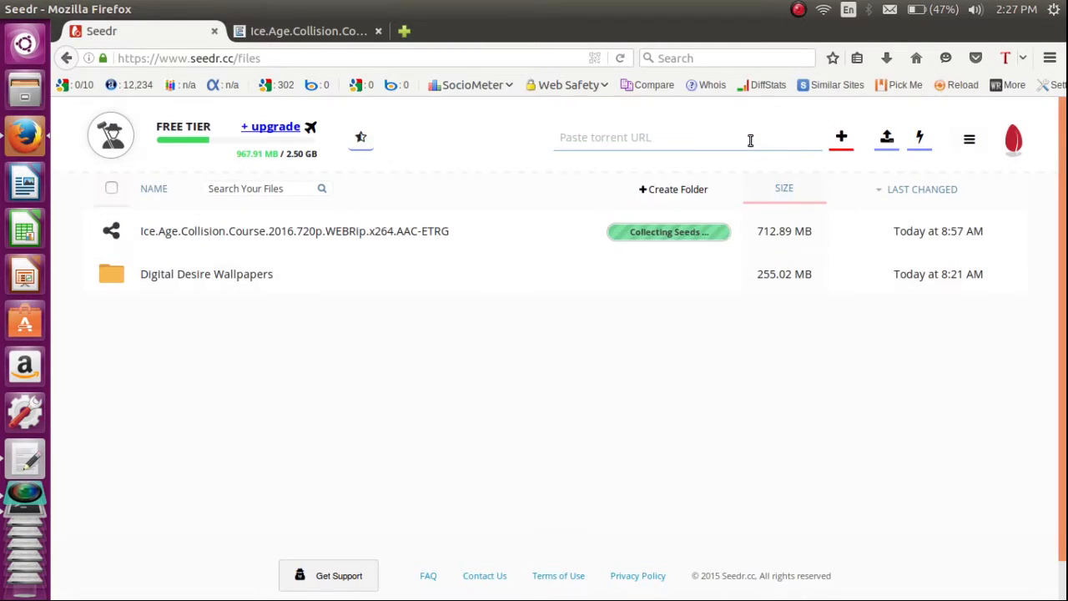